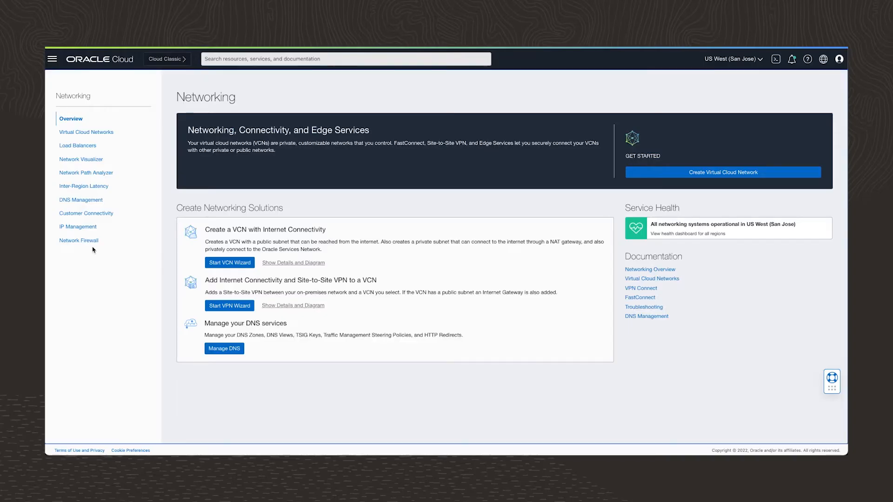
Open the Mushop-Firewall-Policy details page from Network Firewall policies.
click(78, 241)
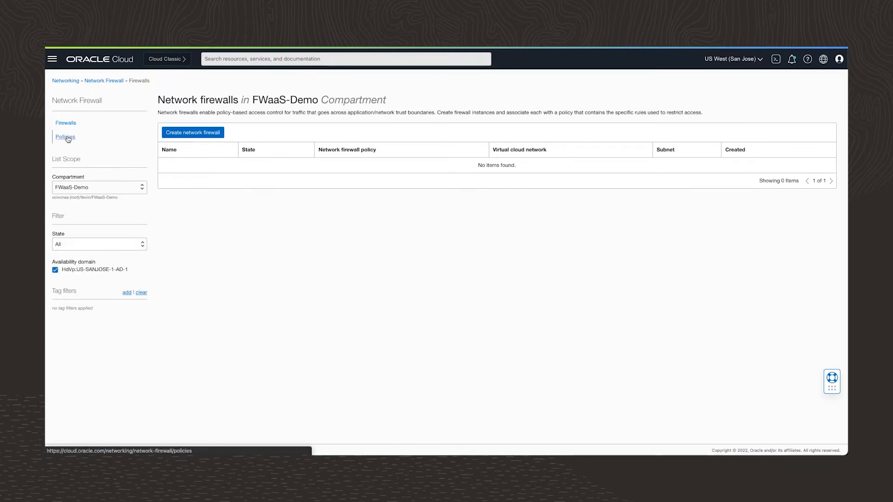
click(65, 136)
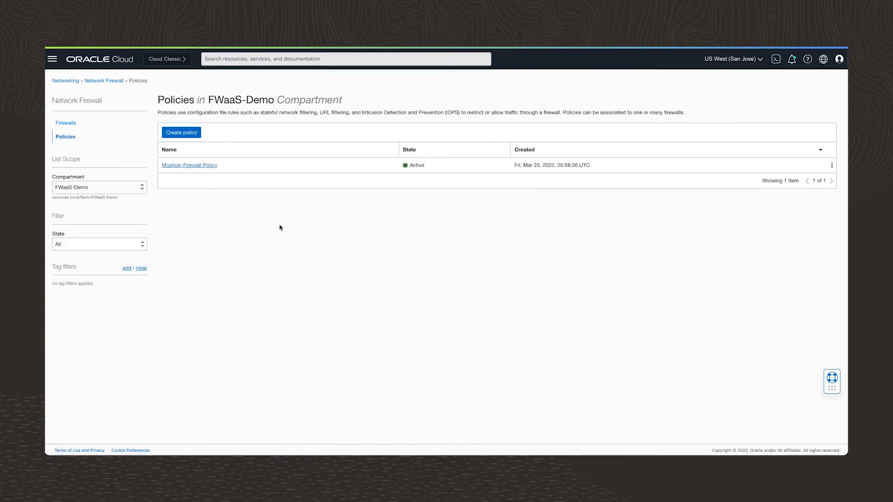
click(189, 166)
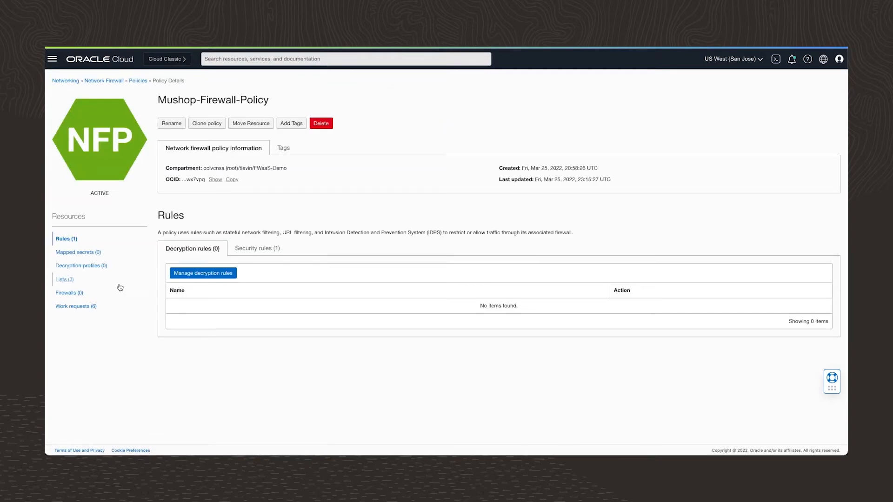
Show the policy lists, expanding Allowed-Ports (TCP 80, 443) and Allowed-URLs (two mushop pages).
click(63, 279)
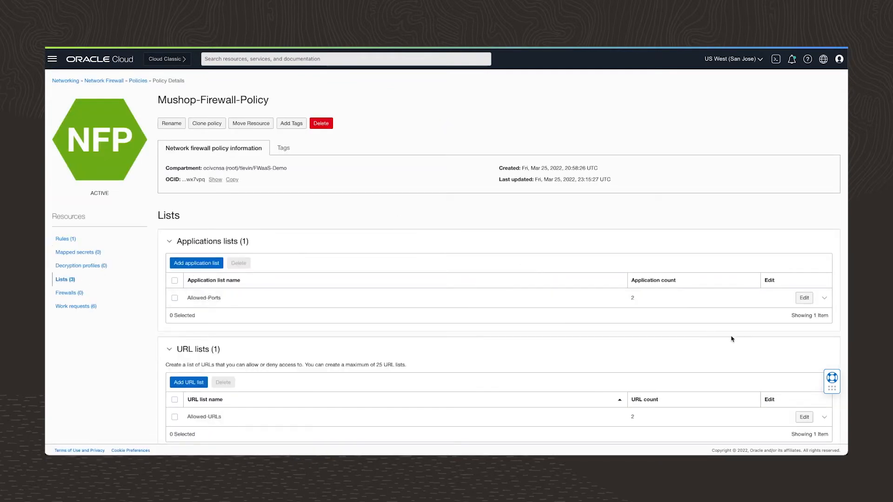
scroll(down, 3)
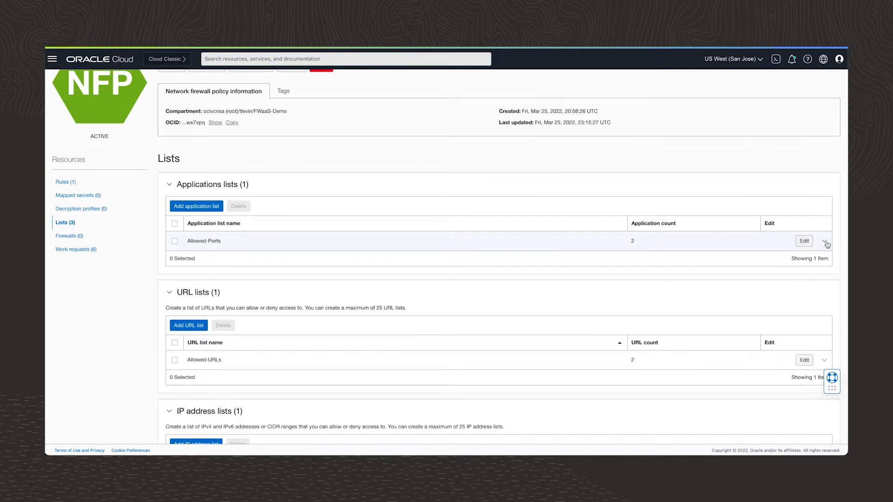
click(824, 241)
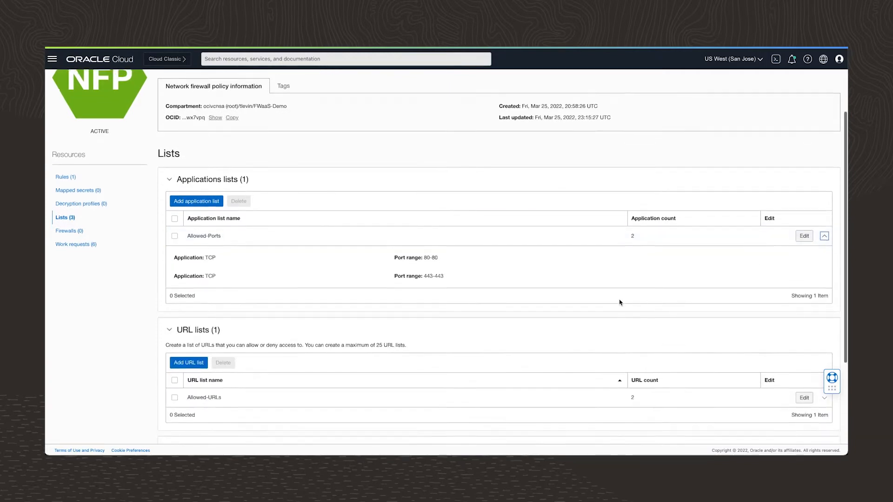
scroll(down, 3)
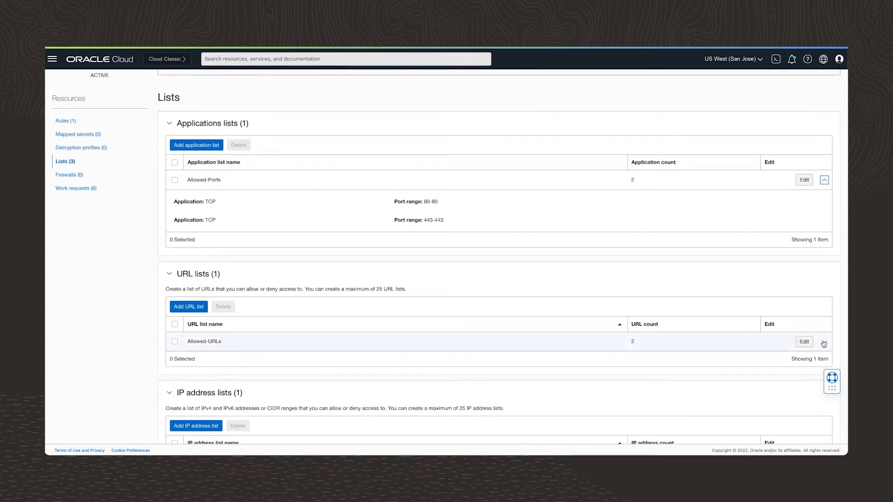
click(824, 342)
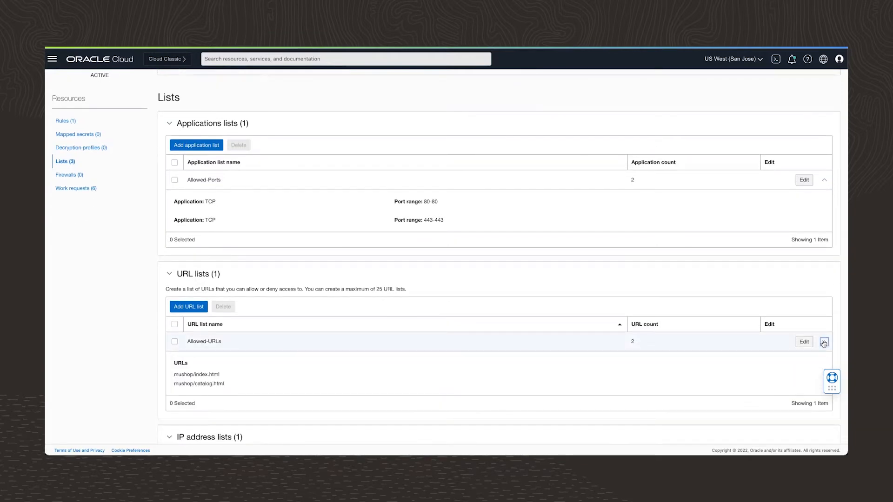
scroll(down, 3)
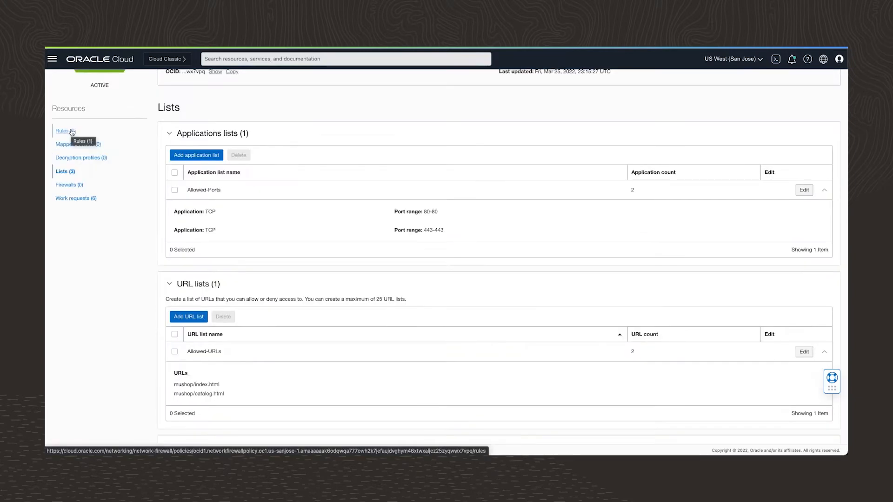
Expand Security-Rule in the policy's security rules to show its intrusion-detection sources and destinations.
click(63, 131)
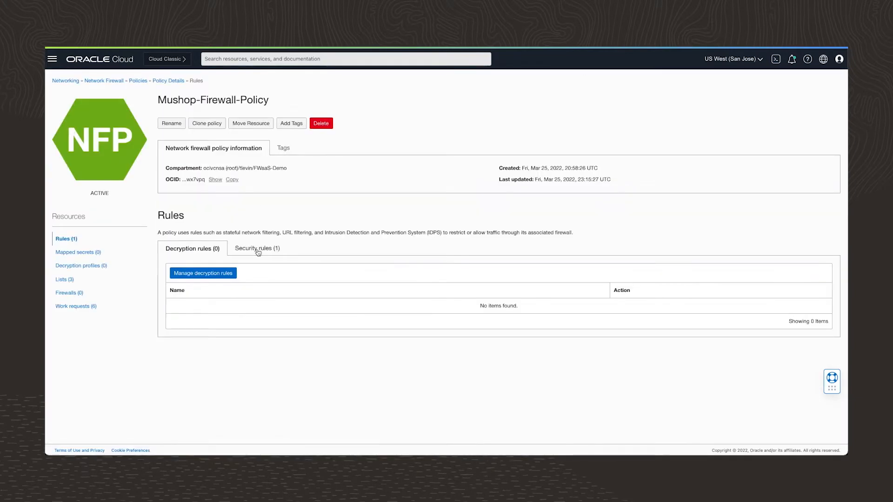
mouse_move(257, 248)
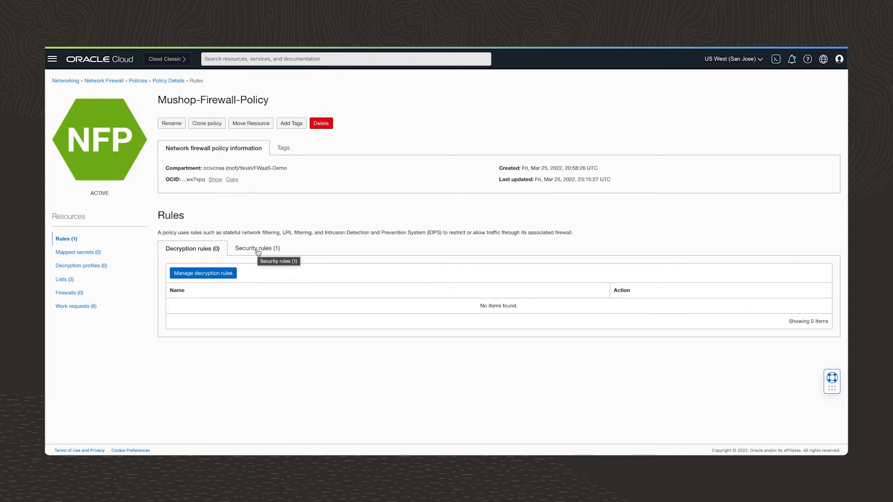
click(257, 249)
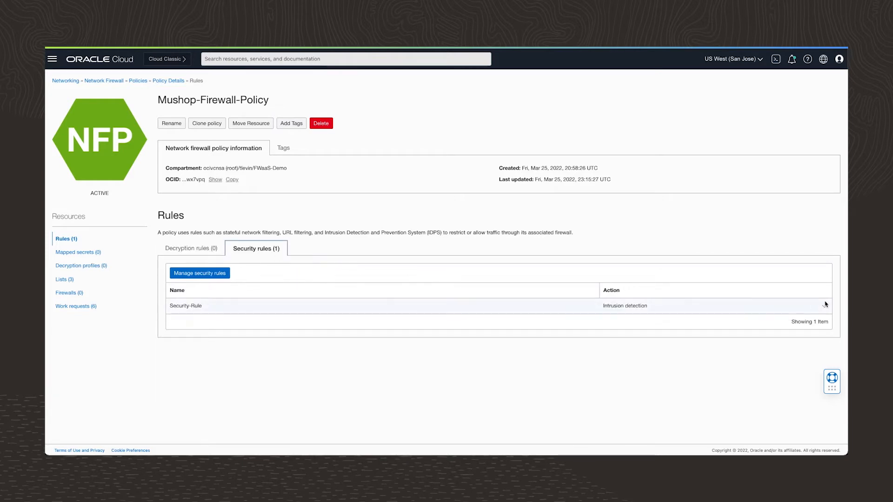
click(824, 307)
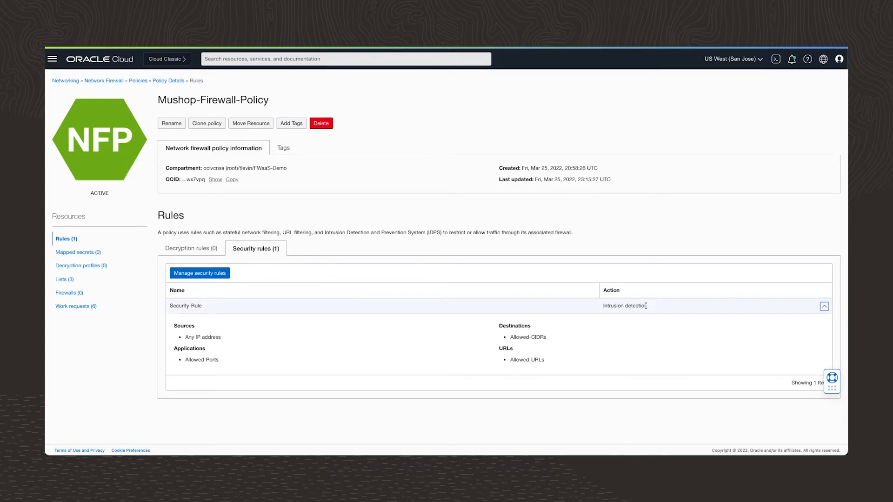
mouse_move(653, 312)
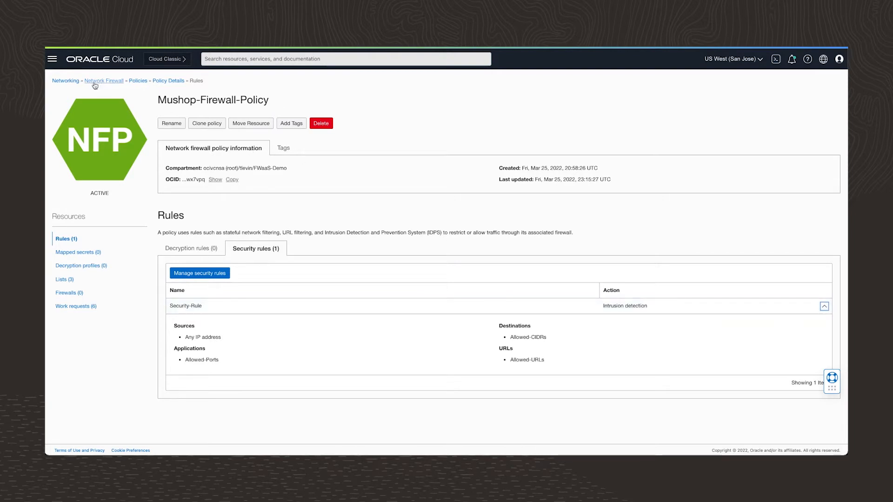
Fill a new network firewall: Firewall, Mushop-Firewall-Policy, Firewall-VCN, DMZ-Subnet, US-SANJOSE-1-AD-1.
click(104, 81)
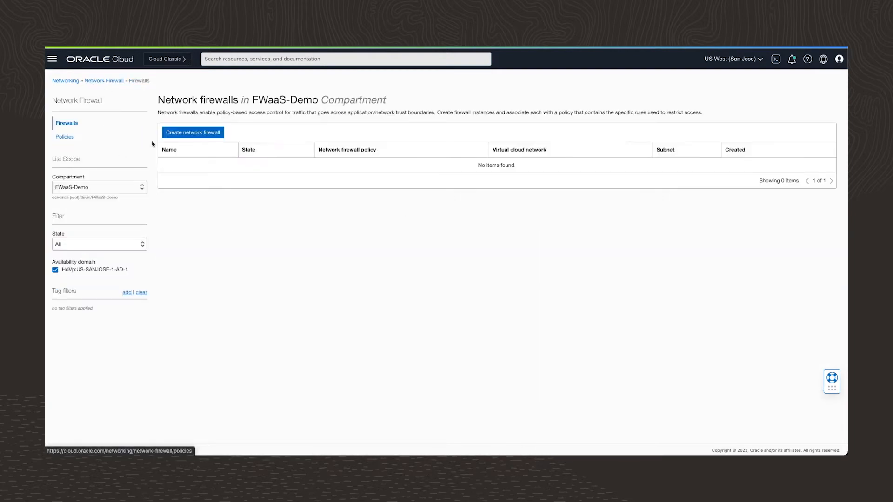
click(192, 132)
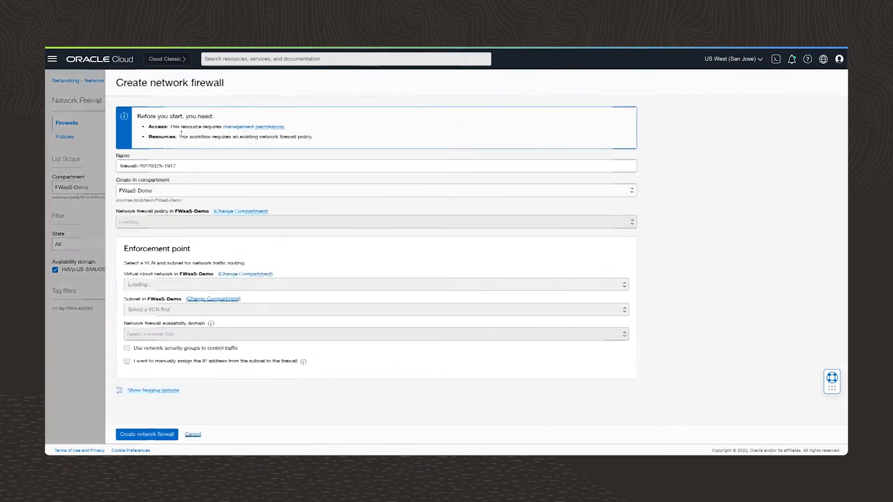
text(Fir)
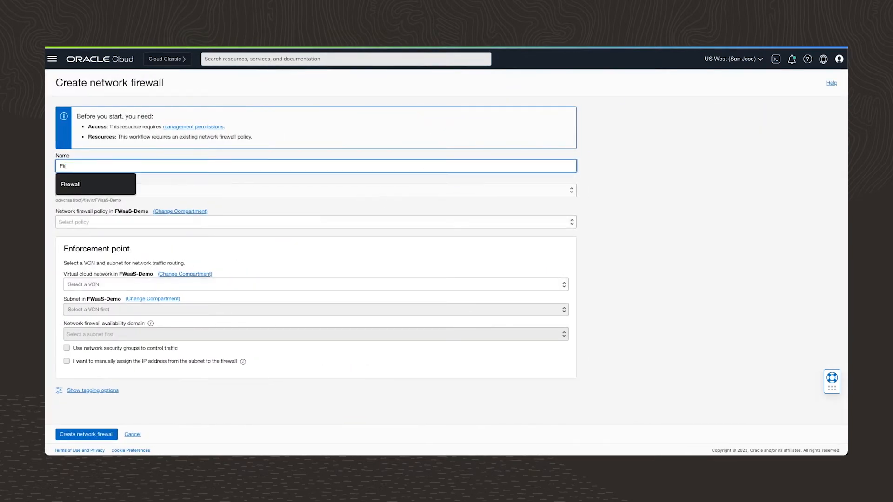
click(315, 222)
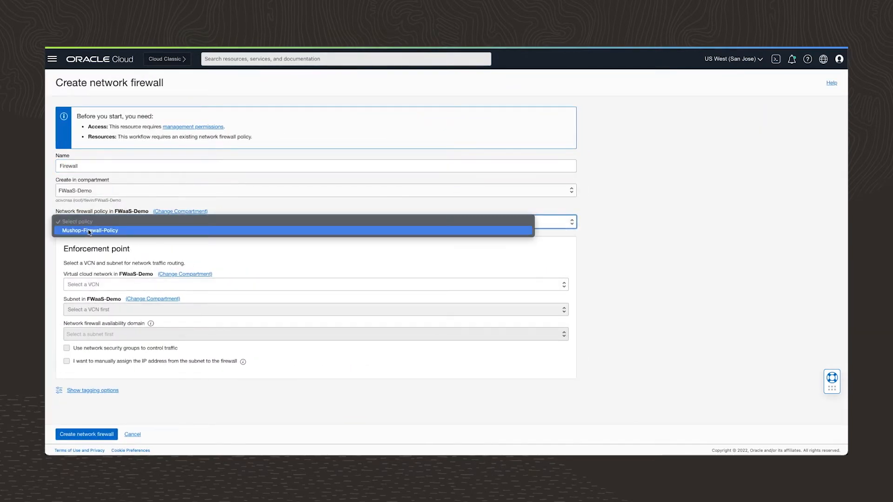
click(89, 230)
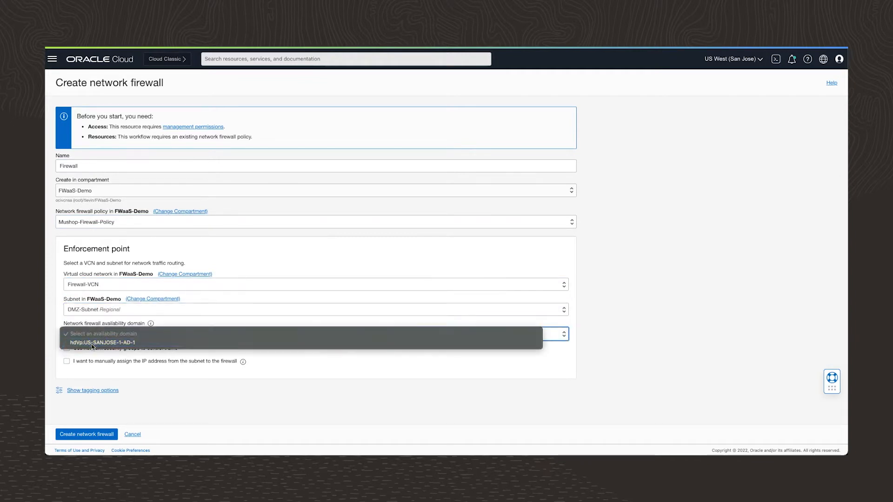
click(101, 342)
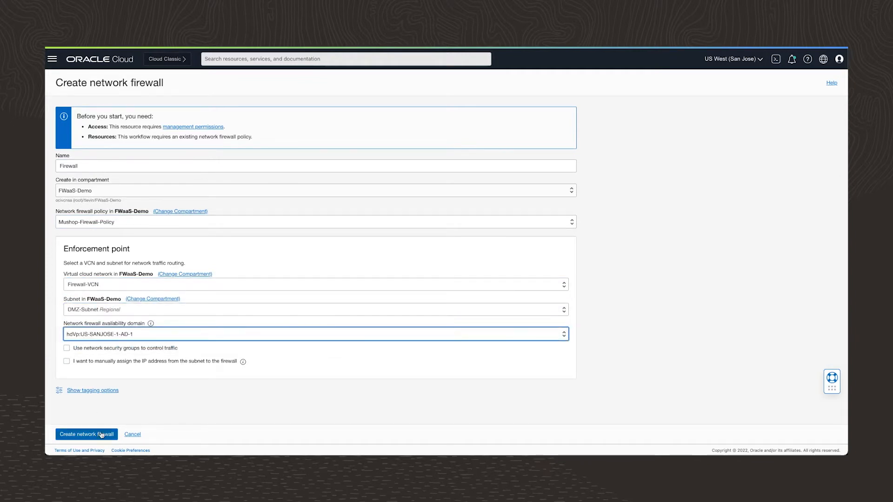
Create the Firewall network firewall, review its details, and open the navigation menu.
click(86, 434)
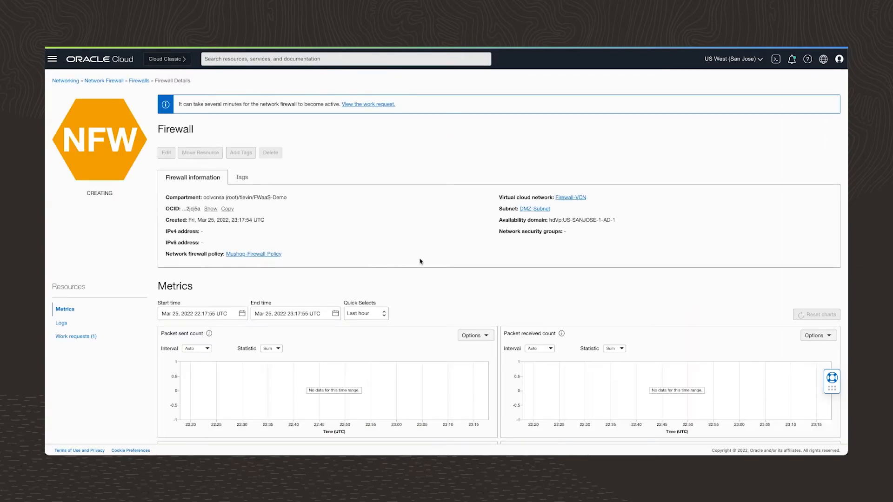
scroll(down, 3)
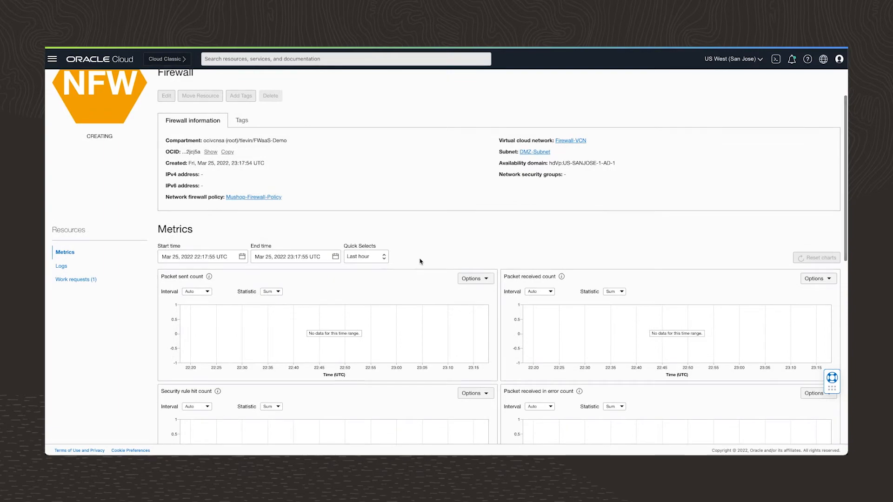
click(52, 58)
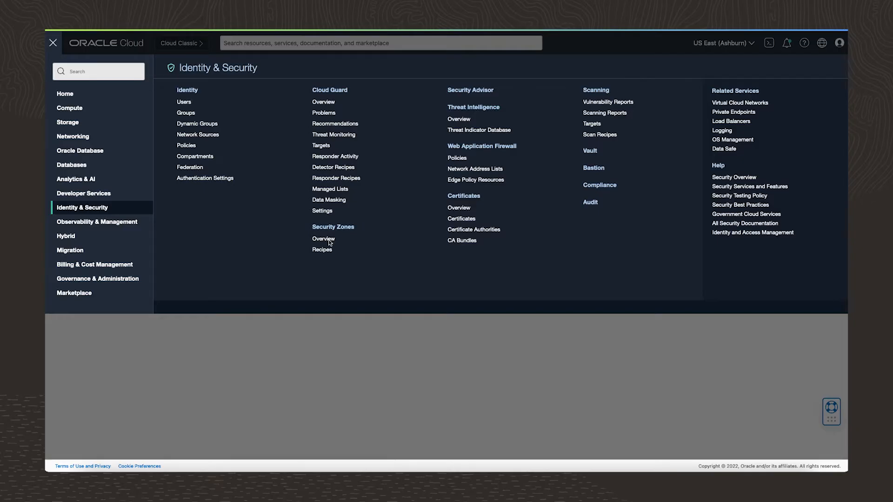
Start a Security Zones recipe named and described 'Back-end Compartment Security Recipe'.
click(322, 249)
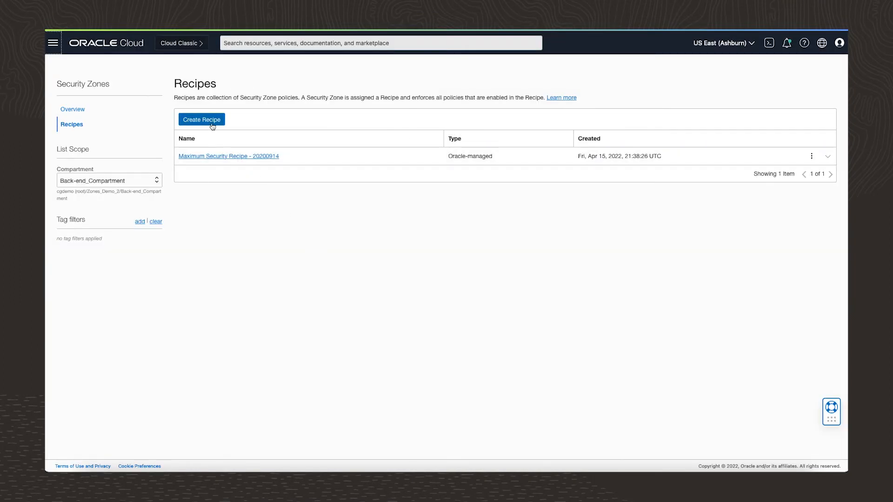
click(201, 119)
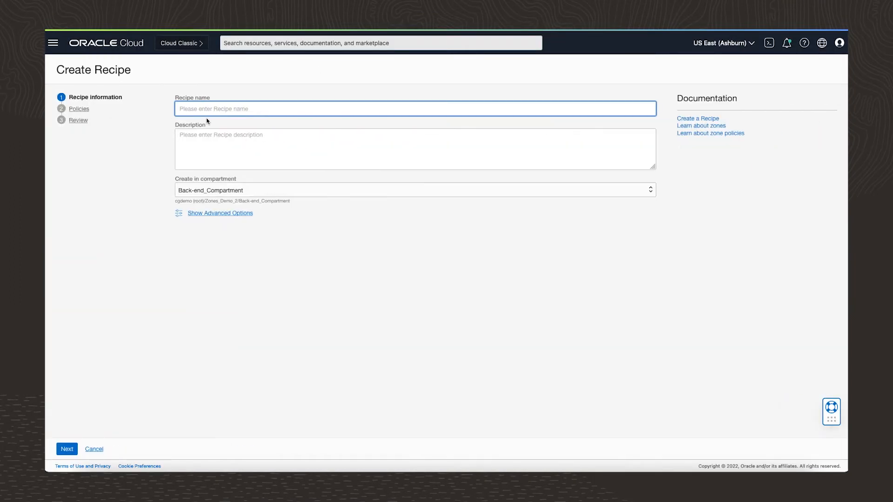
text(Back-end Compartment Security Recipe)
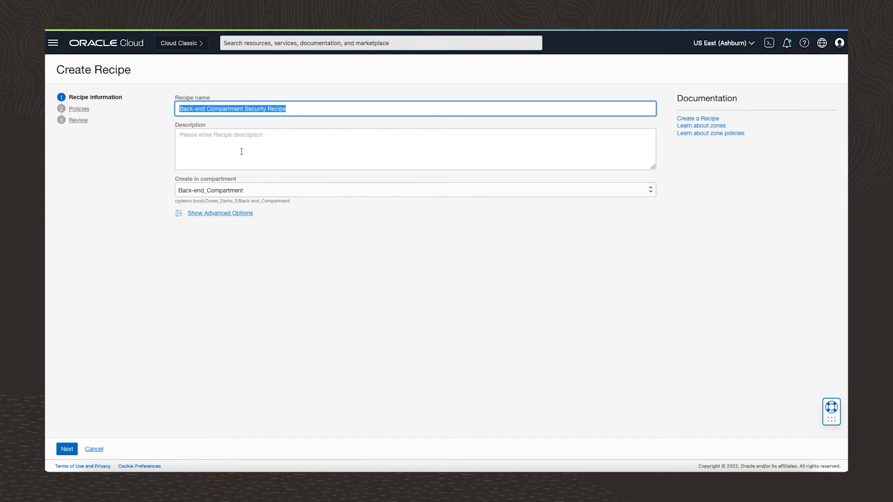
text(Back-end Compartment Security Recipe)
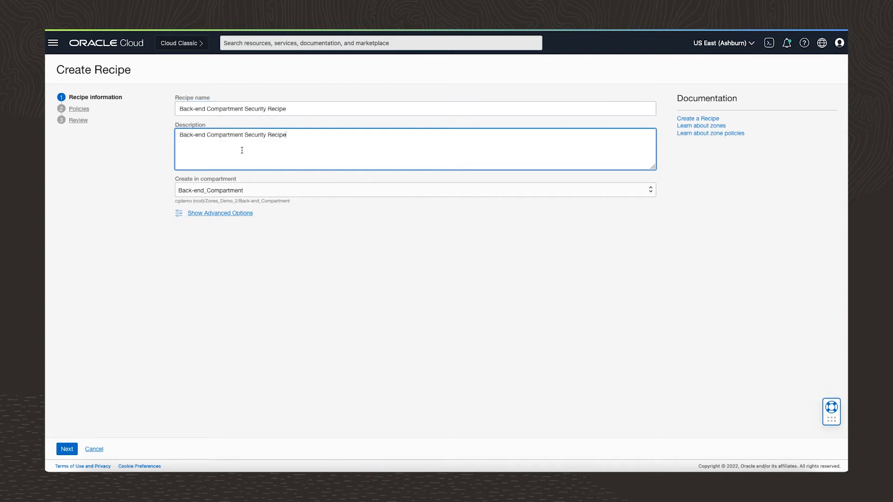
mouse_move(69, 464)
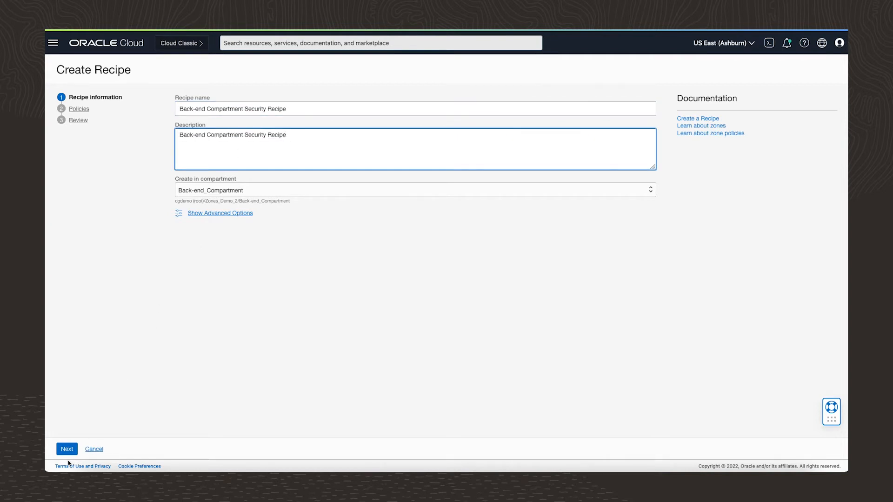
Uncheck the create-from-backup and db_instance_subnet_not_in_security_zone policies, then reach Review.
click(67, 449)
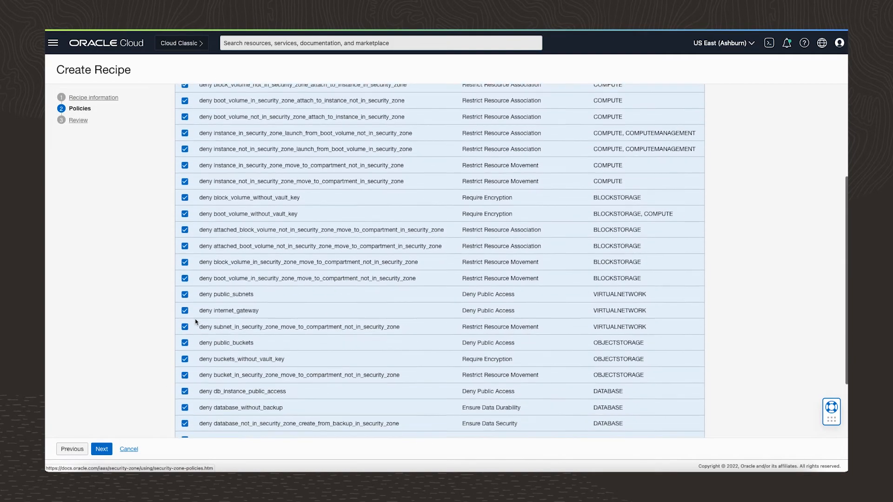
scroll(down, 3)
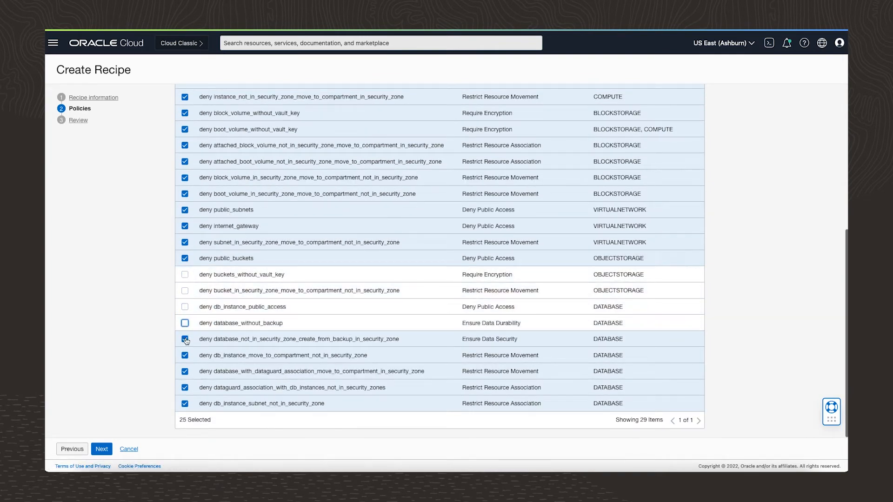
click(185, 405)
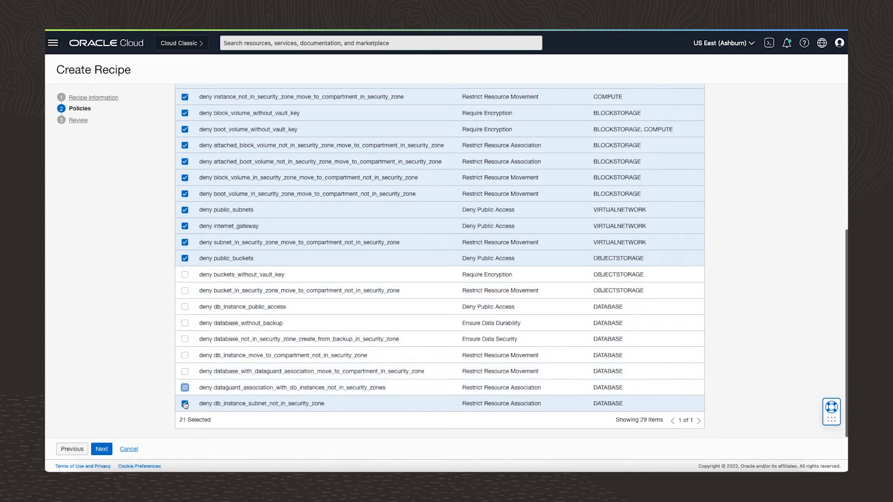
click(185, 403)
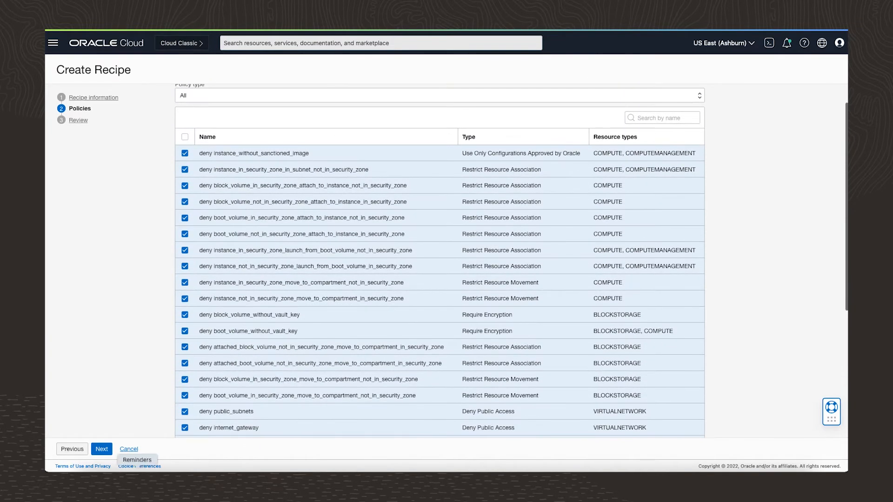
click(101, 449)
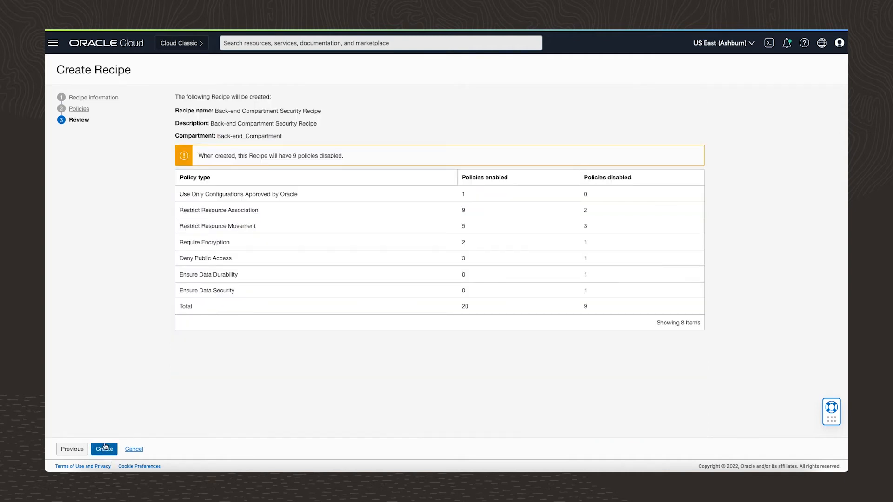
Create Back-end Compartment Security Recipe from the Review step and view its details.
click(105, 449)
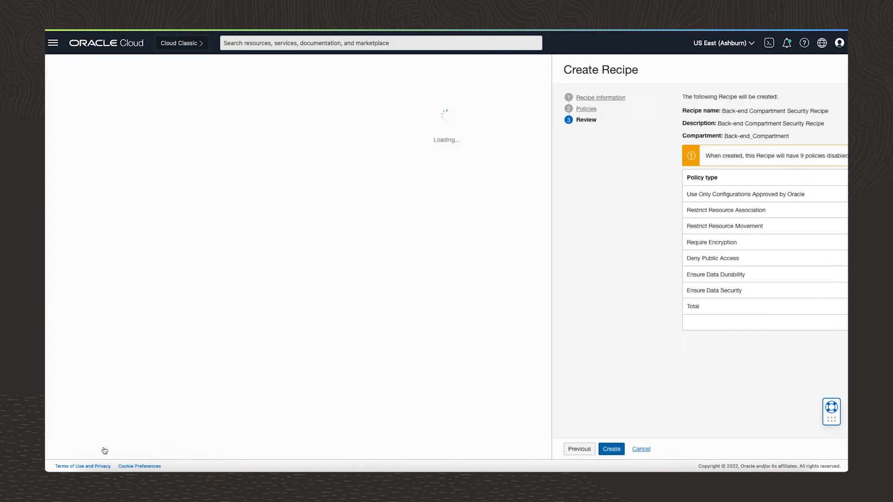
click(611, 449)
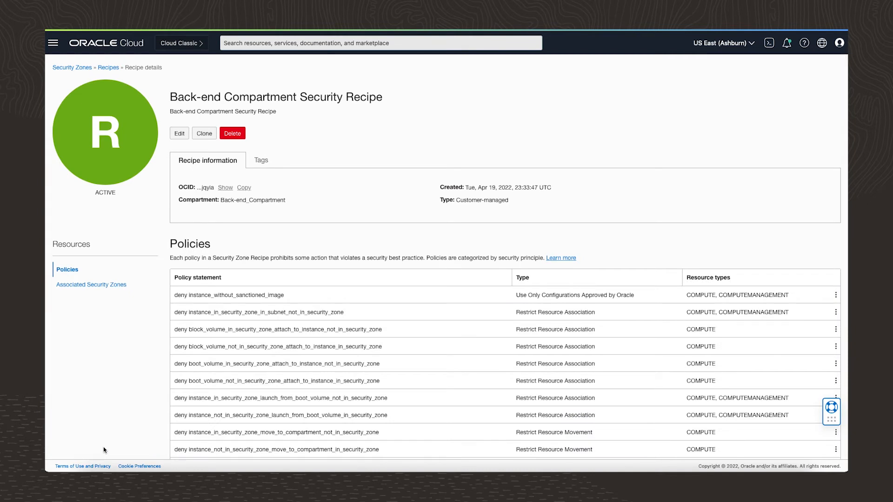
mouse_move(72, 67)
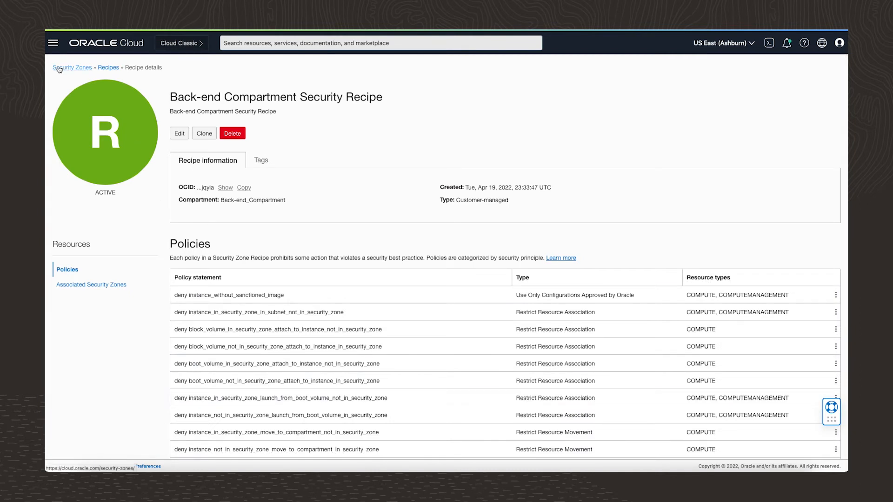
Start a customer-managed security zone named and described 'Back-end Compartment Security Zone'.
click(72, 67)
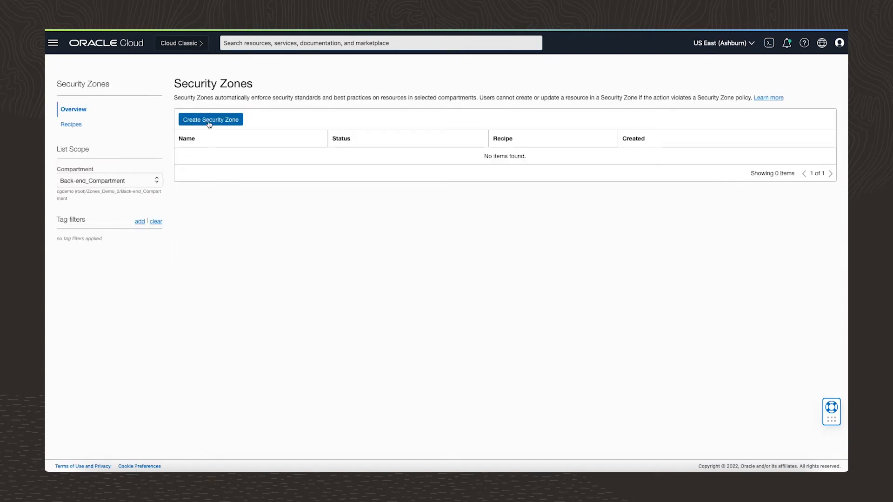
click(210, 120)
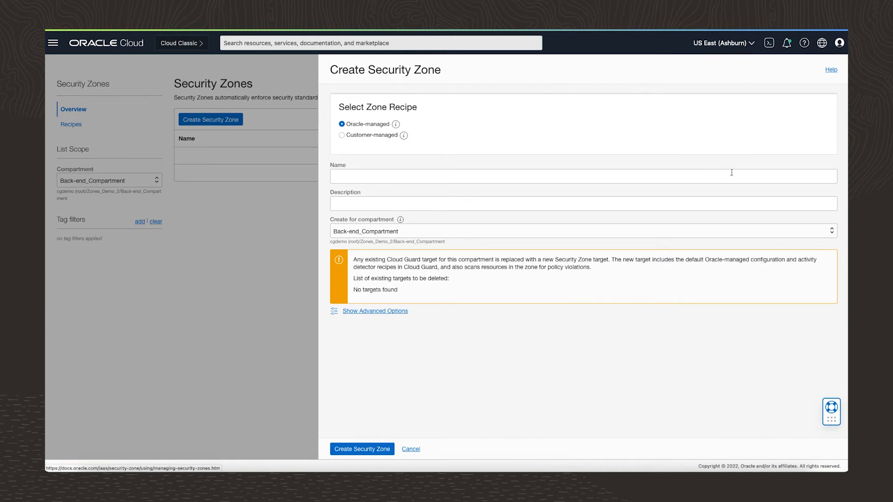
click(341, 135)
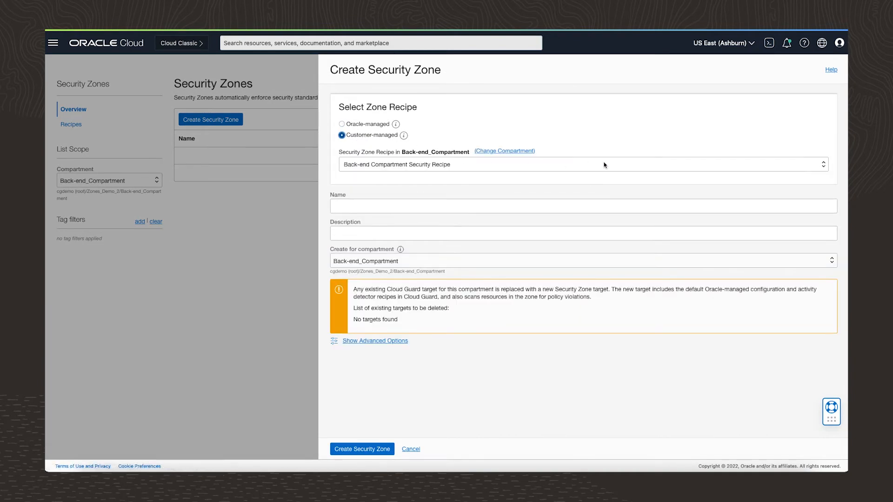
click(581, 205)
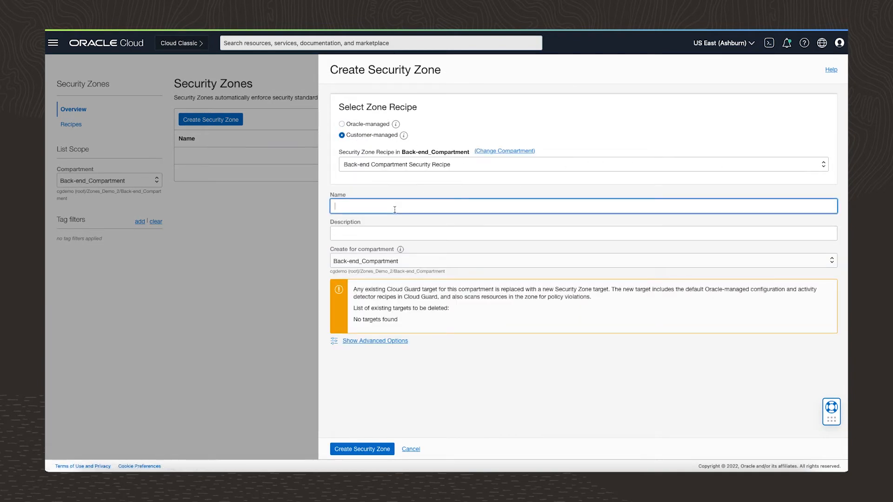
text(Back-end Compartment Security Recipe)
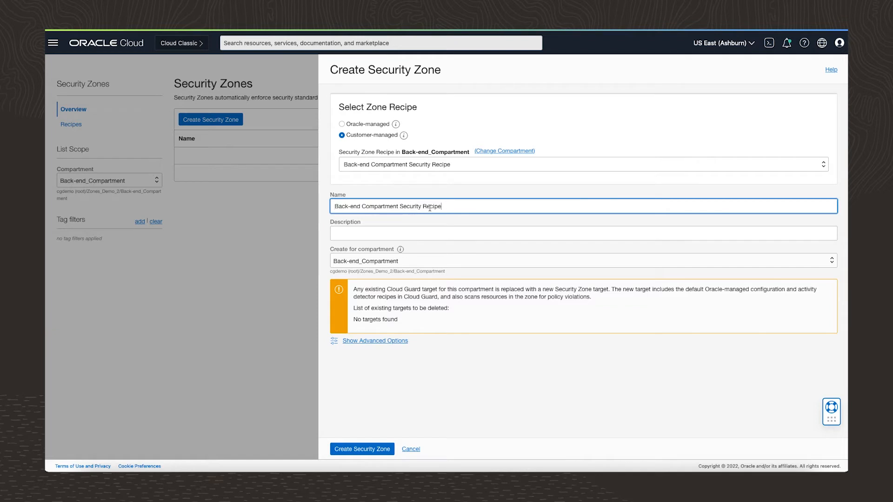
double_click(431, 206)
text(Zo)
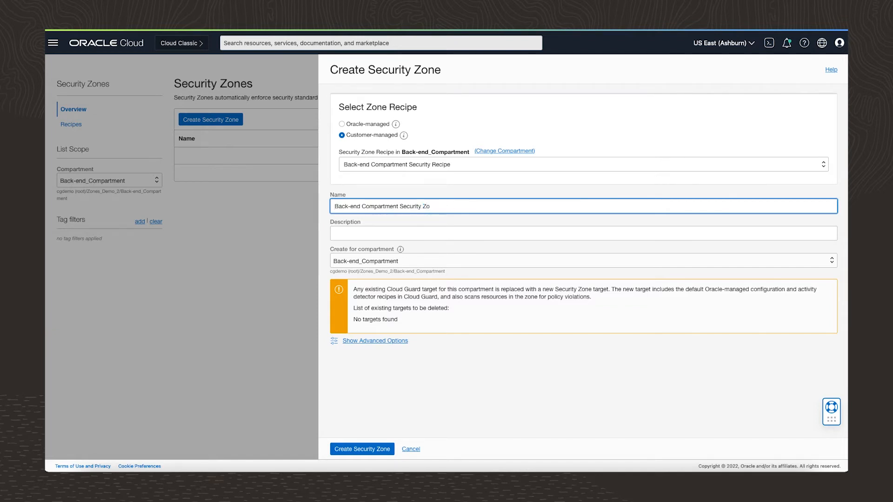
text(ne)
click(584, 234)
text(Back-end Compartment Security Zone)
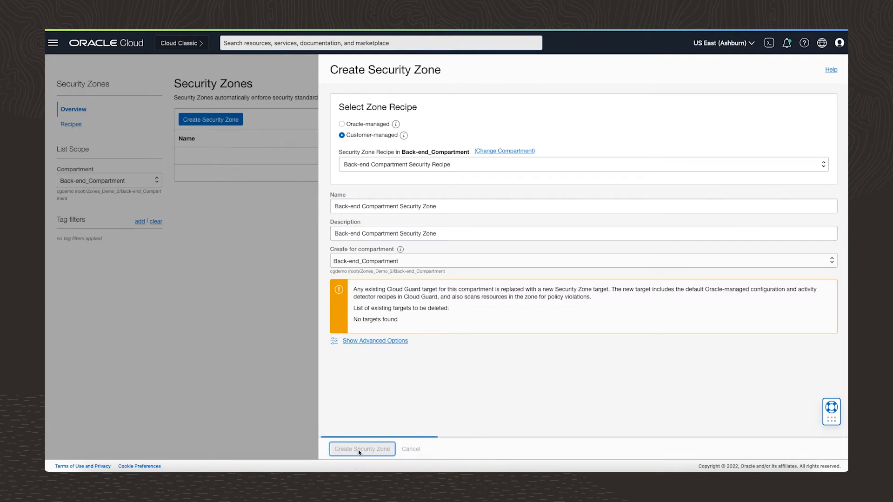
Submit the form to create Back-end Compartment Security Zone in Back-end_Compartment.
click(362, 450)
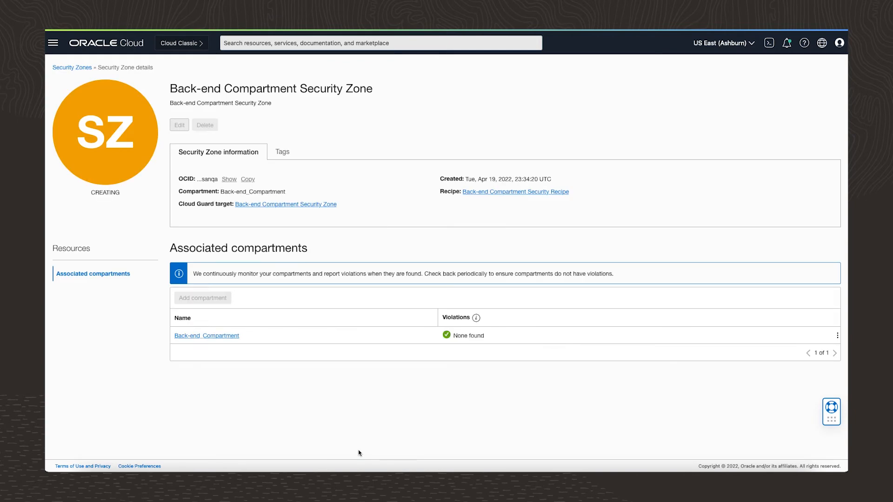
mouse_move(72, 225)
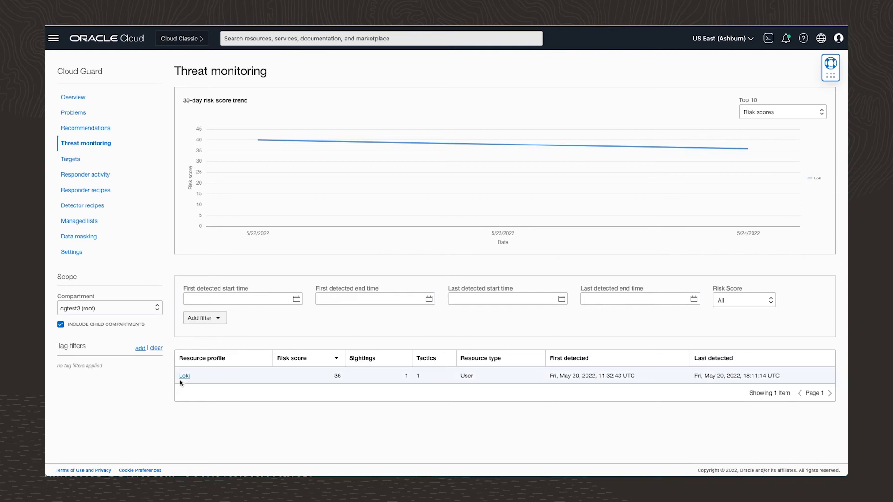
Open Loki's threat, then its Password Guessing sighting, and list the three endpoint IP addresses.
click(184, 375)
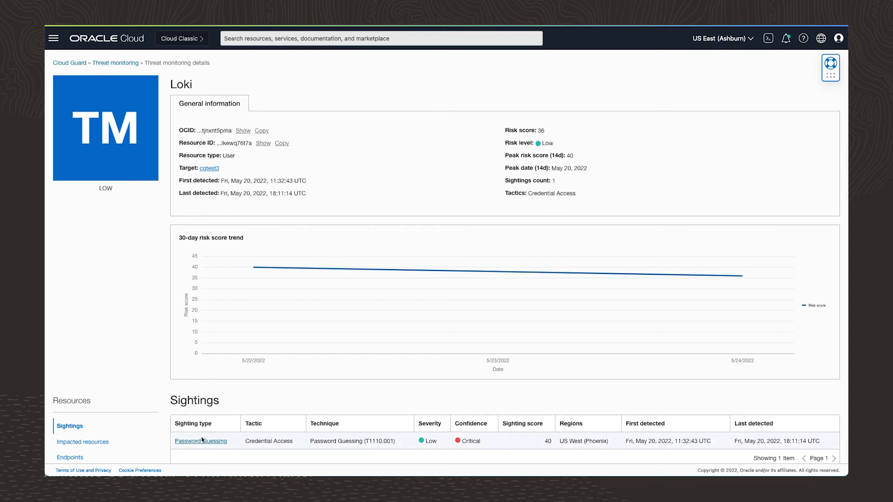
click(200, 441)
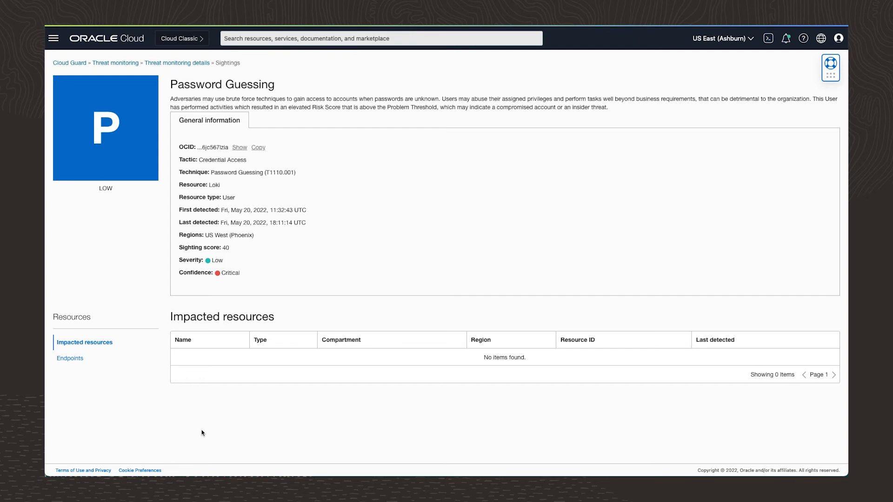
mouse_move(103, 369)
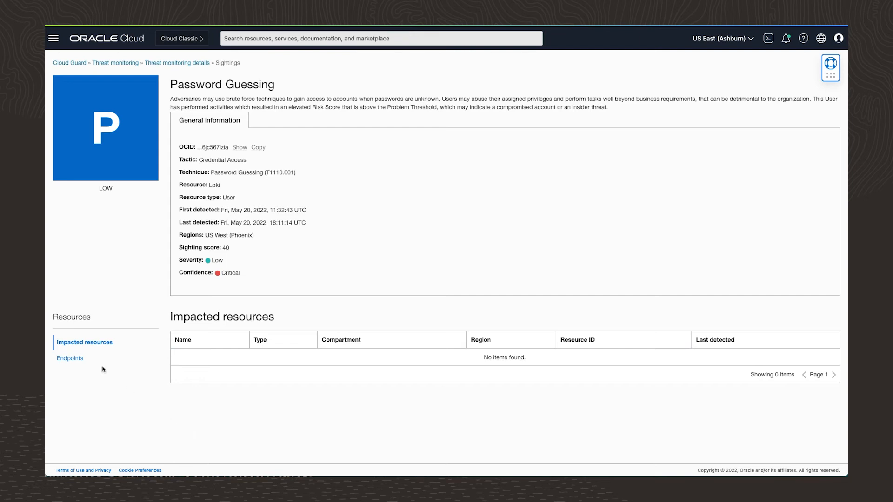
click(69, 358)
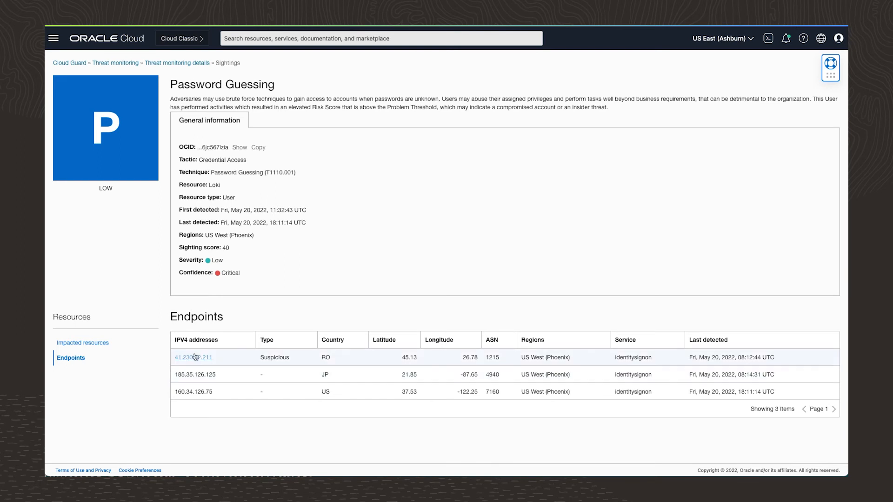
View the threat intelligence for 41.230.62.211, showing botnet and bruteforce activity from Romania.
click(193, 357)
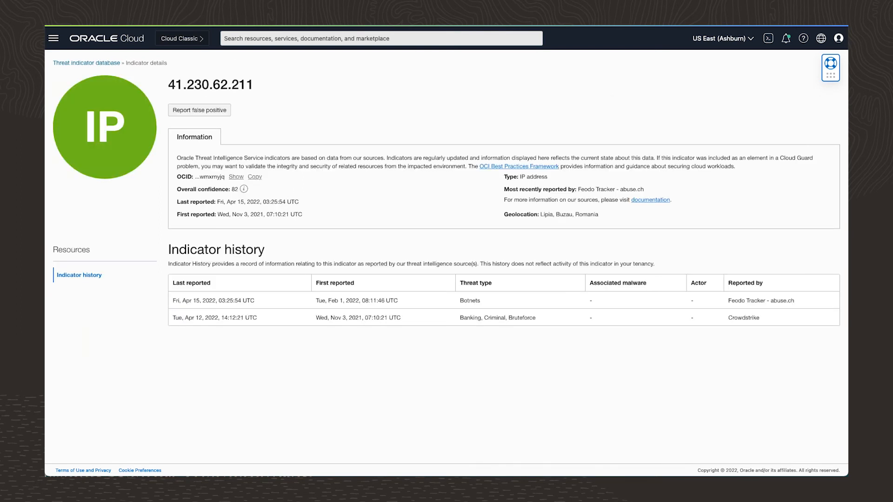
mouse_move(208, 347)
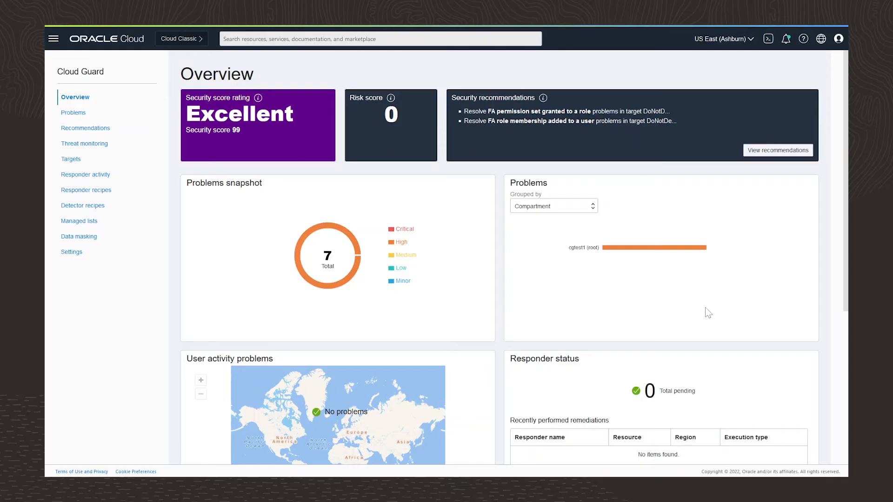
mouse_move(71, 251)
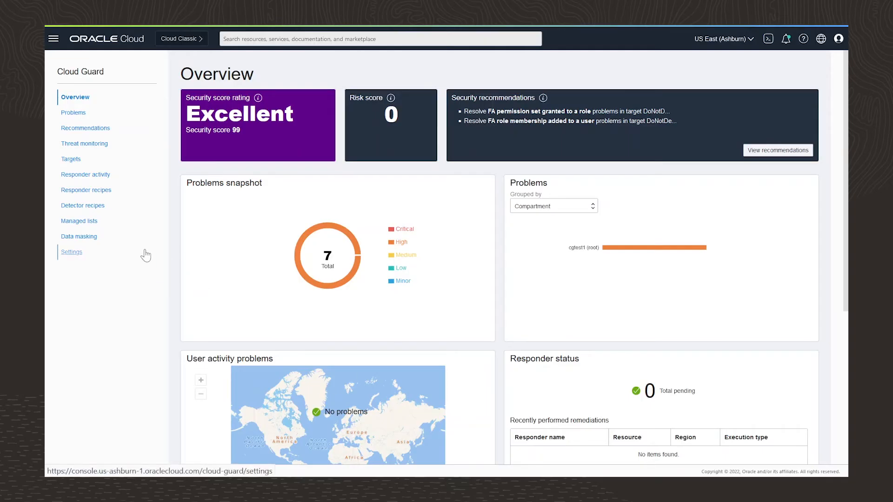
mouse_move(137, 251)
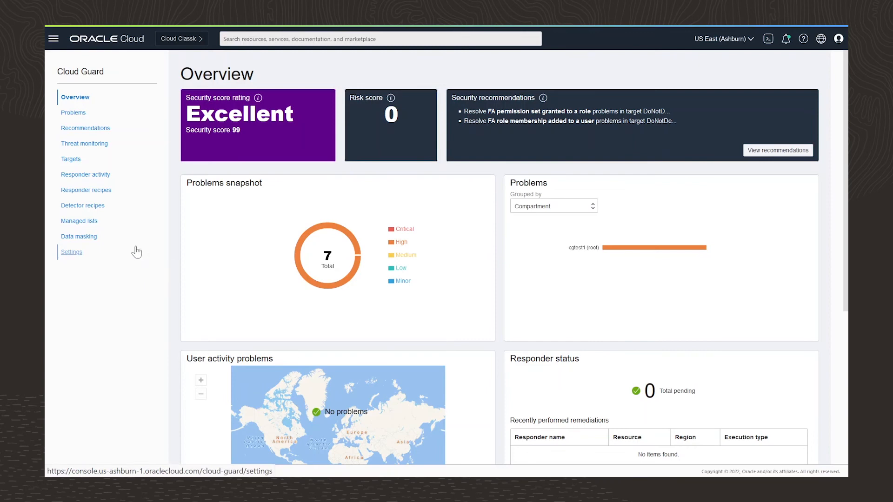
mouse_move(145, 256)
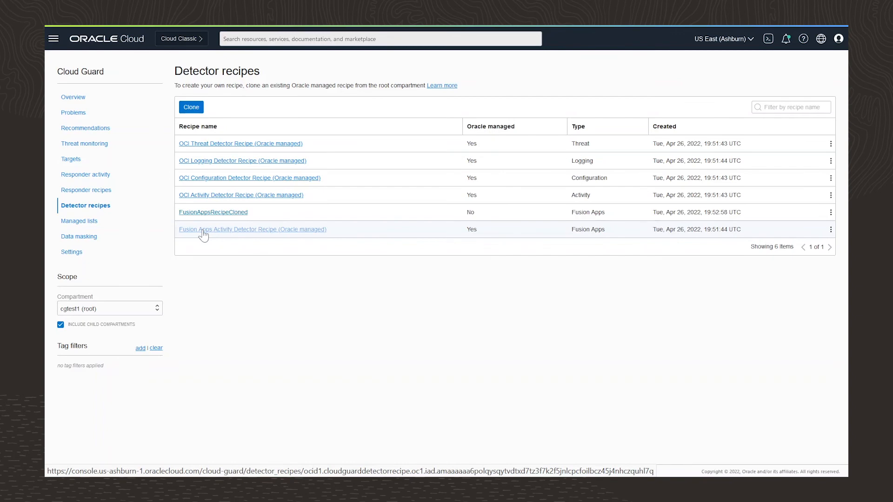
Open the Fusion Apps Activity Detector Recipe and scroll through its 15 detector rules.
click(252, 228)
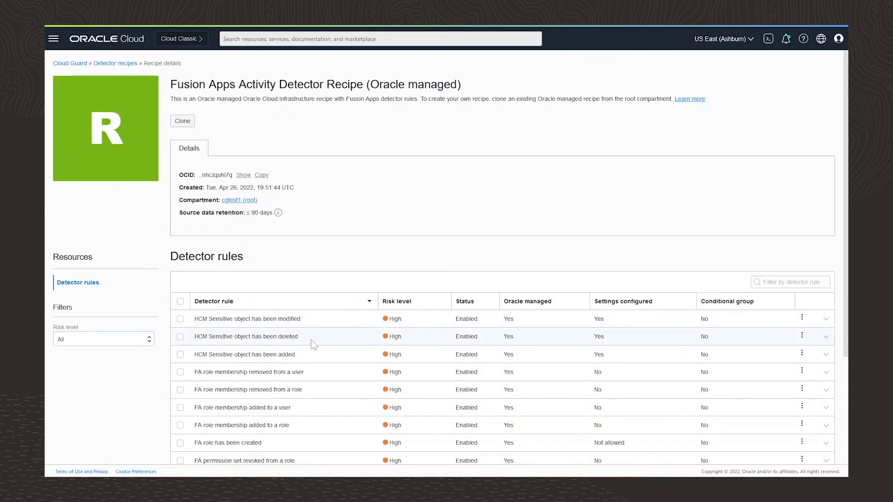
scroll(down, 3)
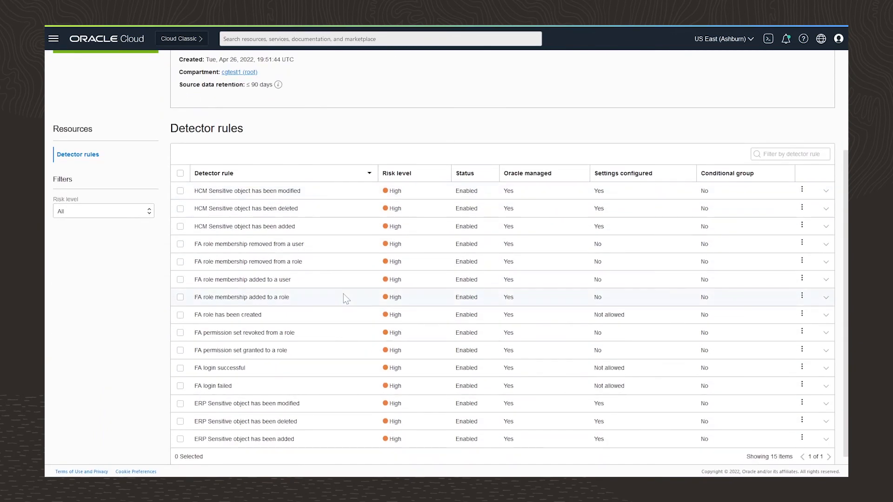
Start the Fusion Apps target creation workflow from the Cloud Guard Targets list.
click(72, 159)
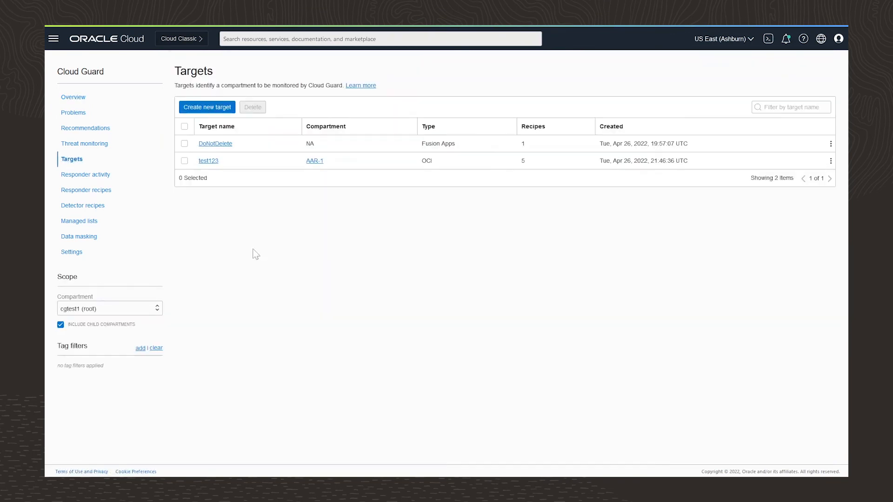
click(206, 107)
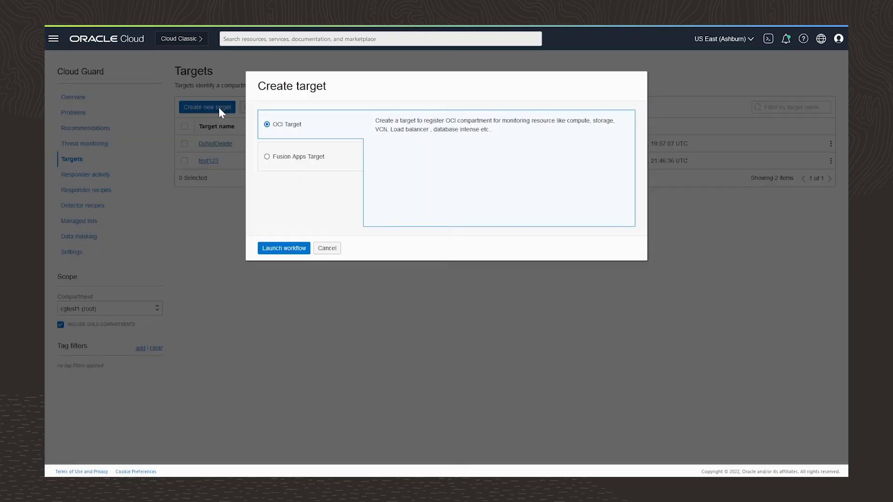
mouse_move(304, 163)
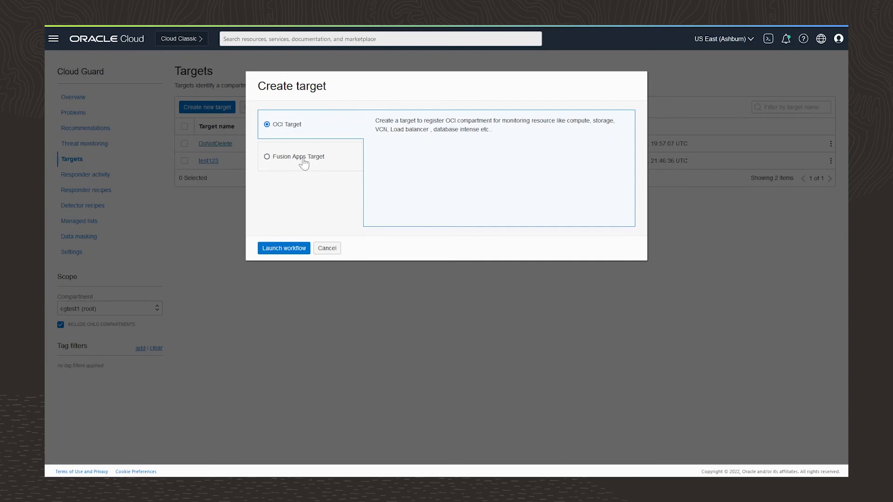
click(267, 157)
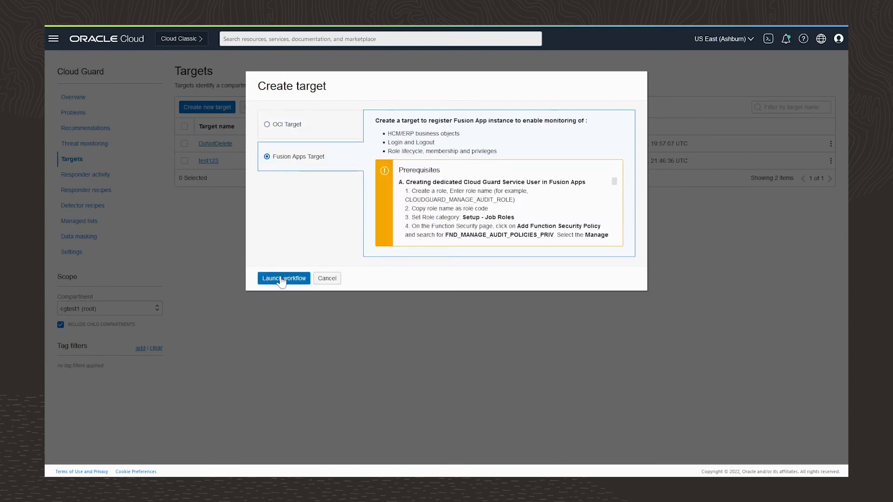
click(284, 278)
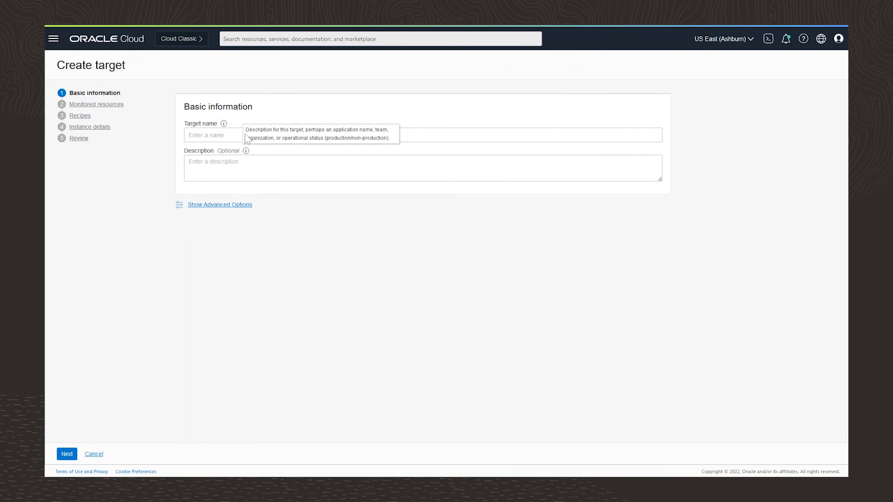
Name the target 'Test', add role and privilege events, choose FusionAppsRecipeCloned, and create it.
text(Test)
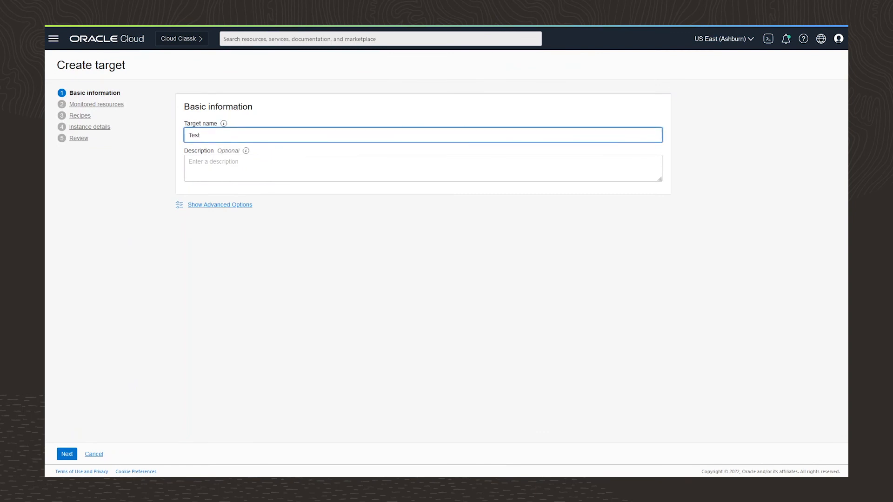
click(67, 454)
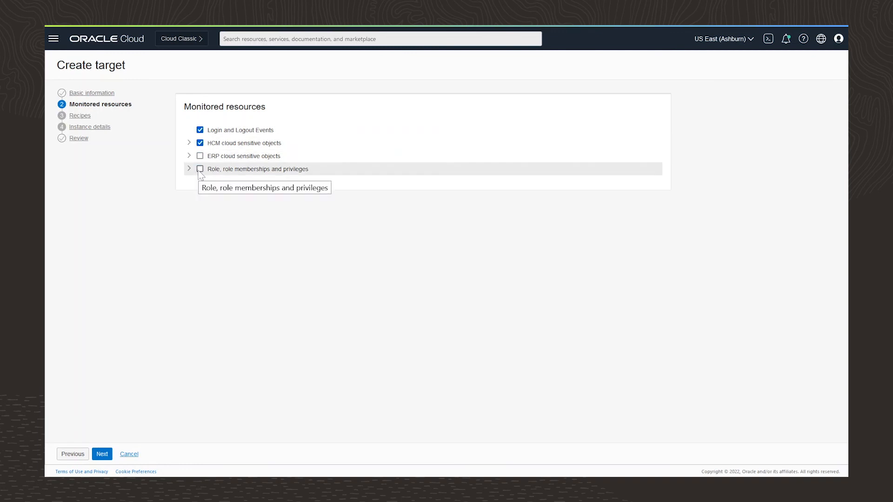
click(200, 169)
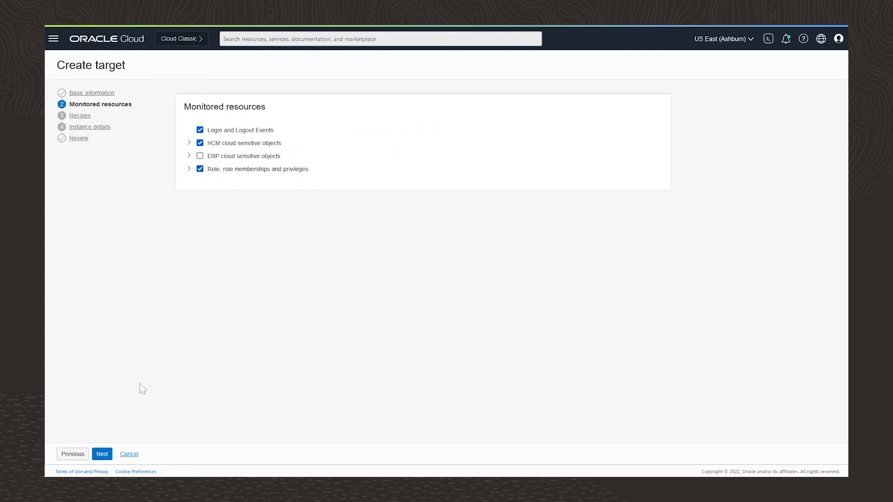
click(101, 454)
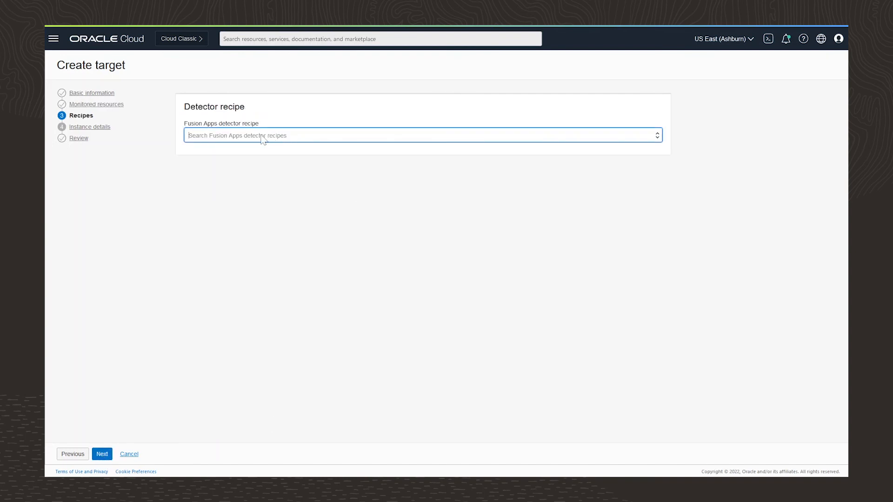
click(422, 135)
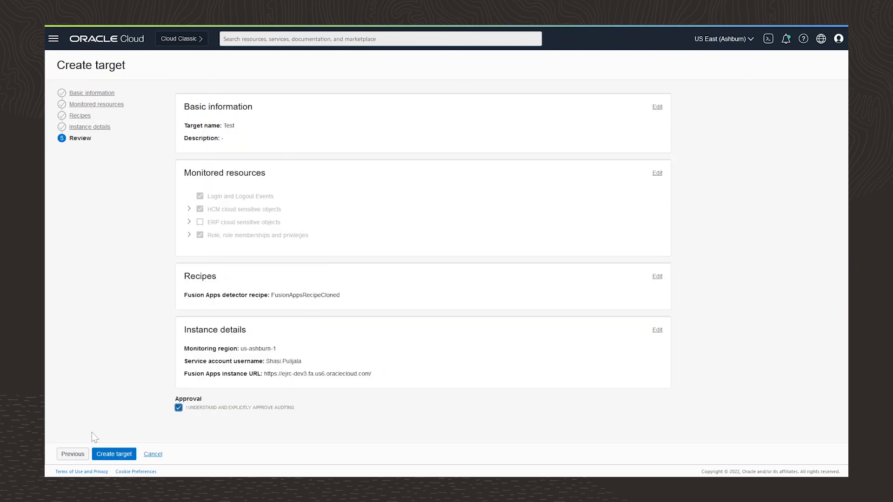
click(113, 454)
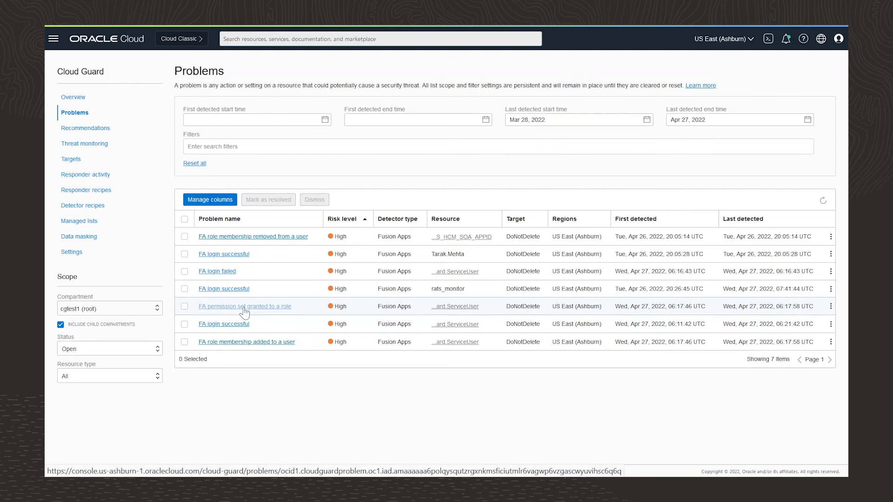
mouse_move(269, 314)
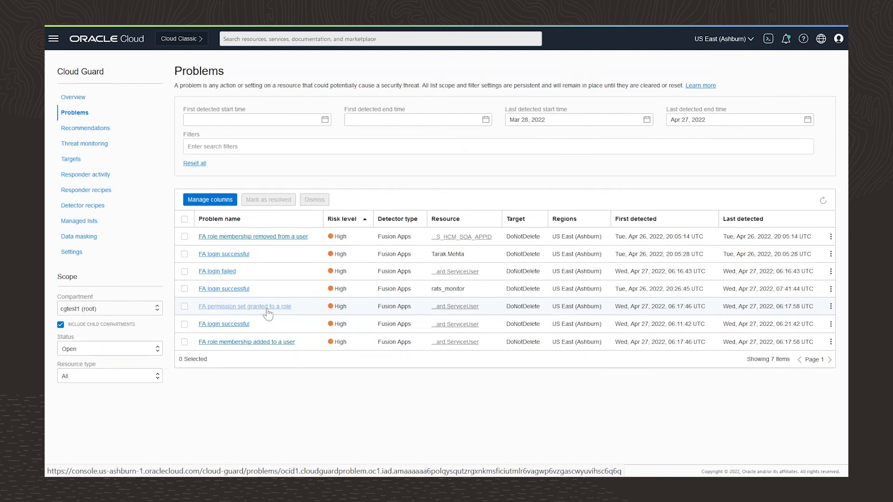
Open the 'FA permission set granted to a role' problem showing TEST_JOB_ROLE impacted resources.
click(243, 307)
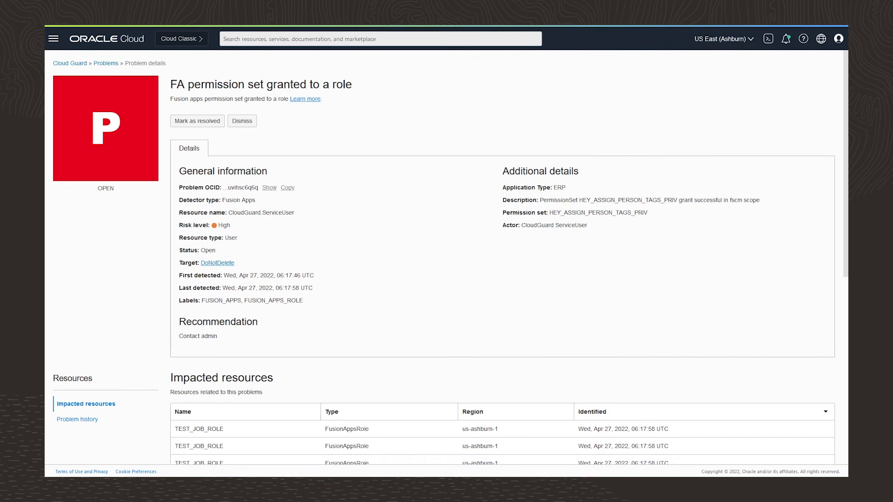
mouse_move(419, 262)
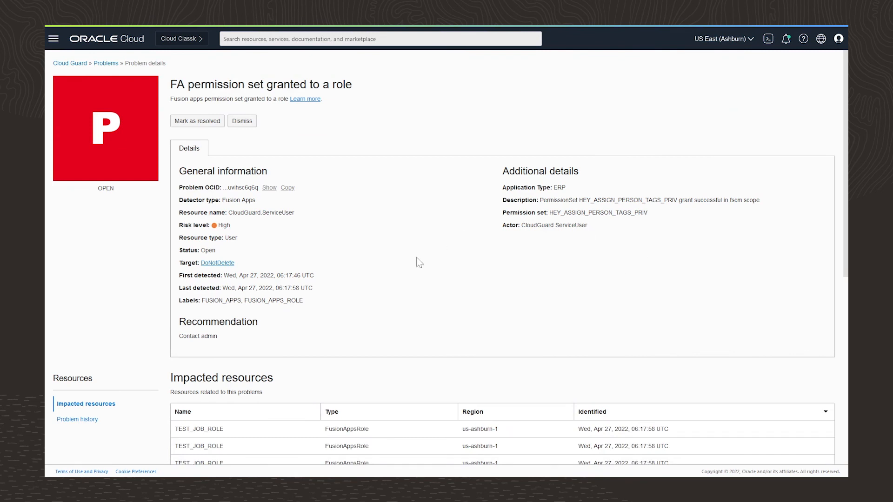
mouse_move(240, 446)
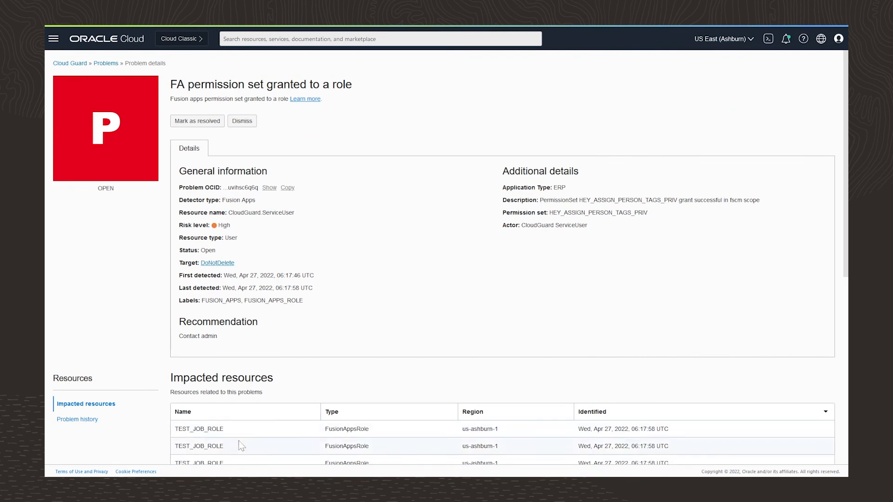